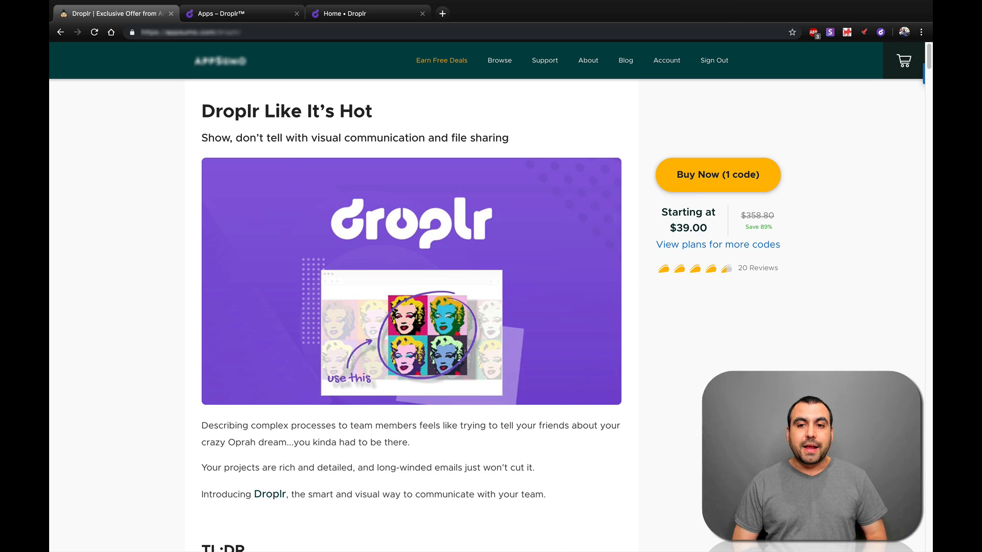
Step: Scroll the AppSumo Droplr deal down to the $39, $78 and $117 plan cards
scroll(down, 3)
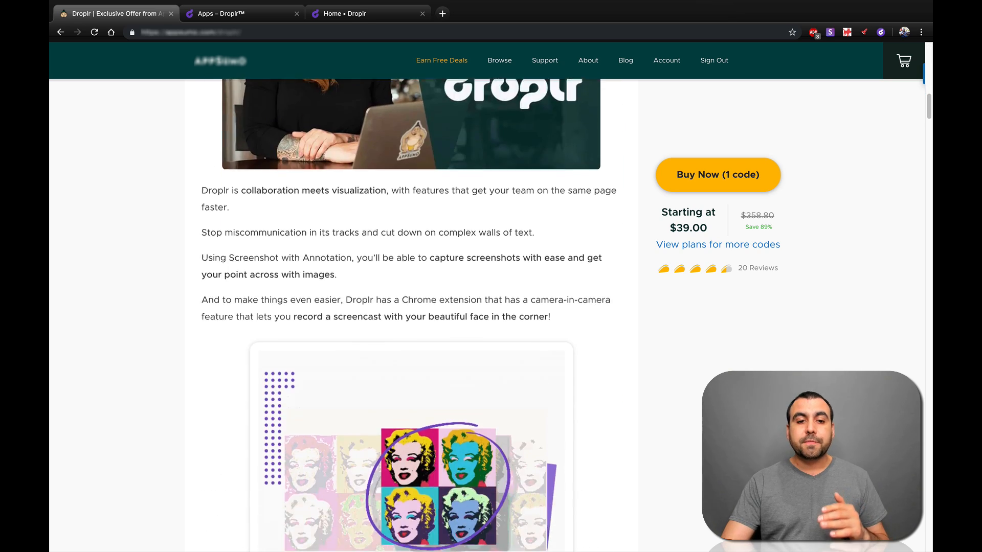
scroll(down, 3)
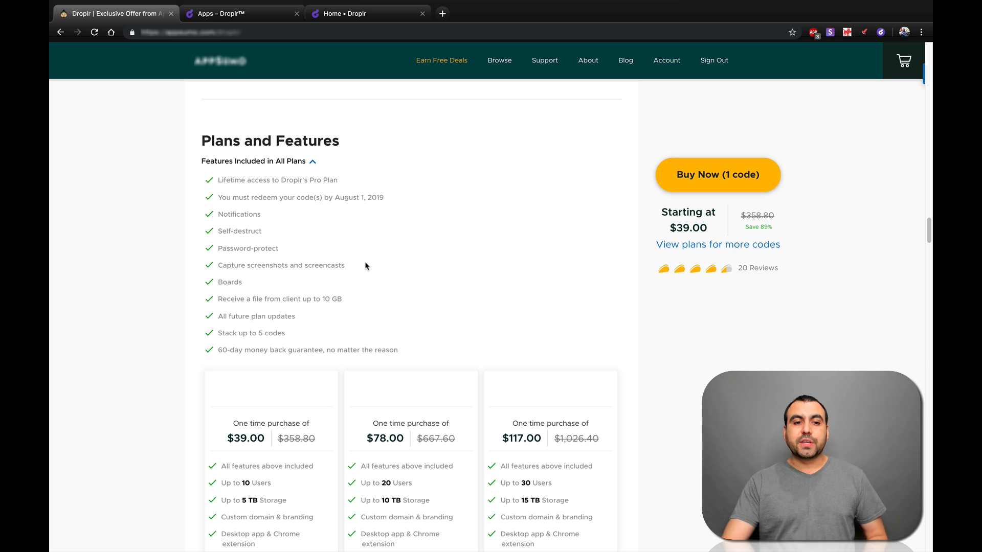
scroll(down, 3)
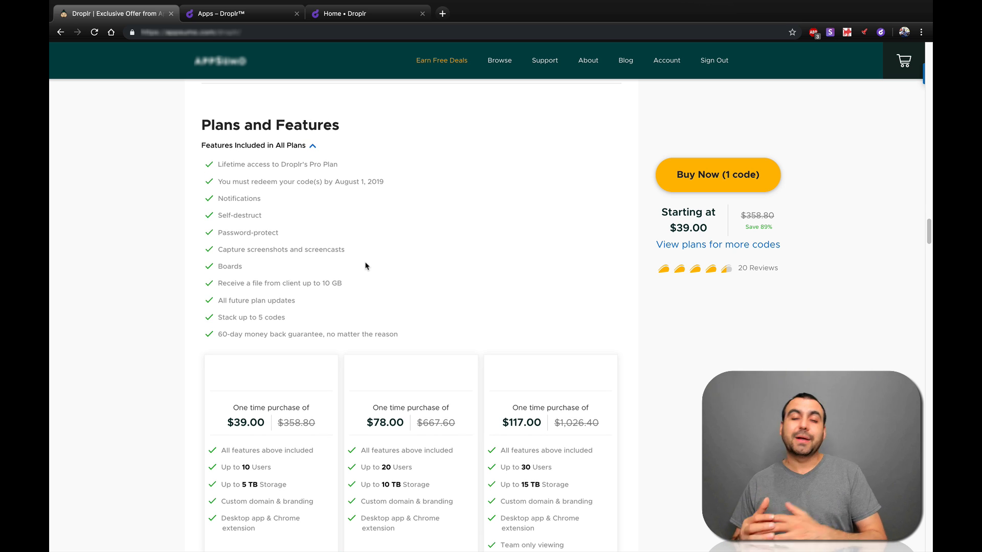
scroll(down, 3)
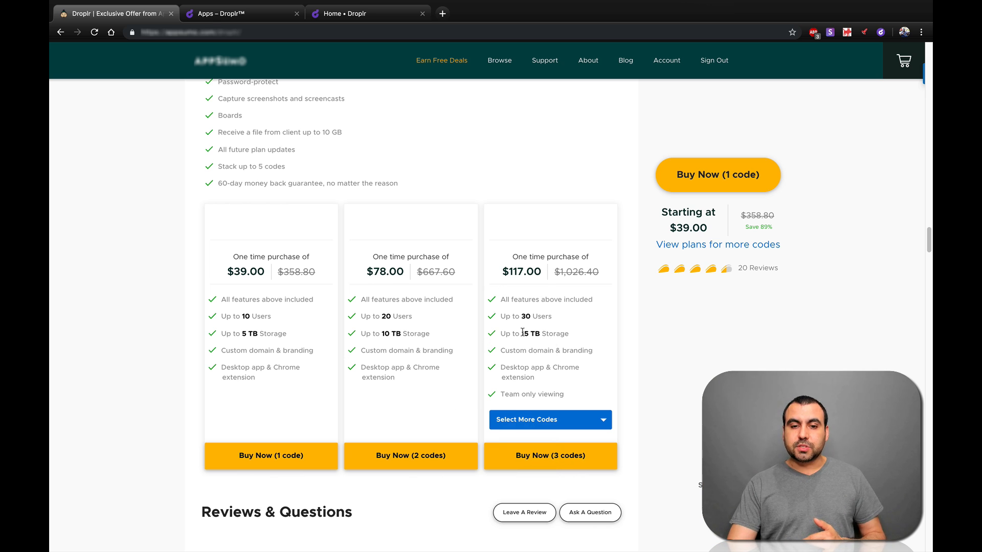
mouse_move(564, 399)
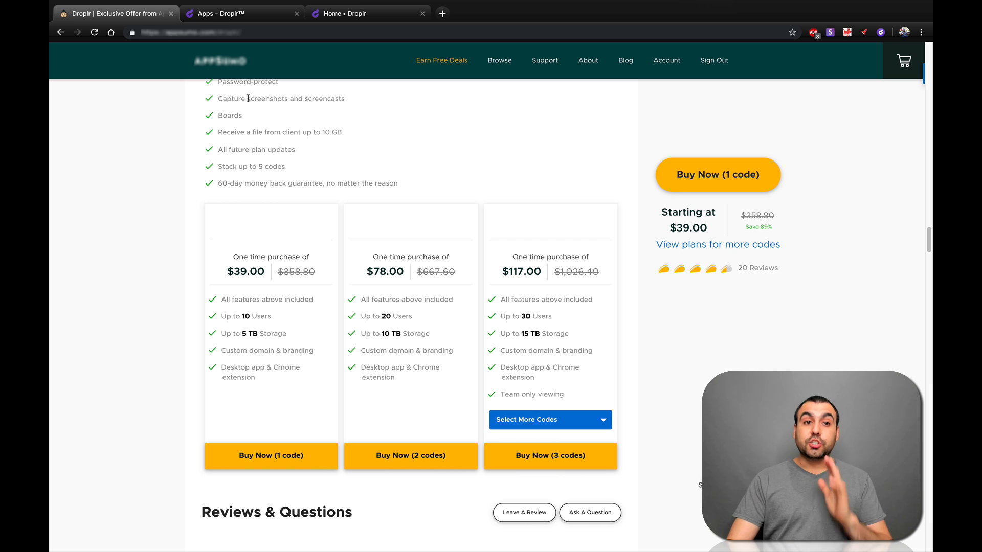
Step: Switch to the Apps – Droplr tab and scroll to the Desktop, Browser Extension and Mobile cards
click(226, 13)
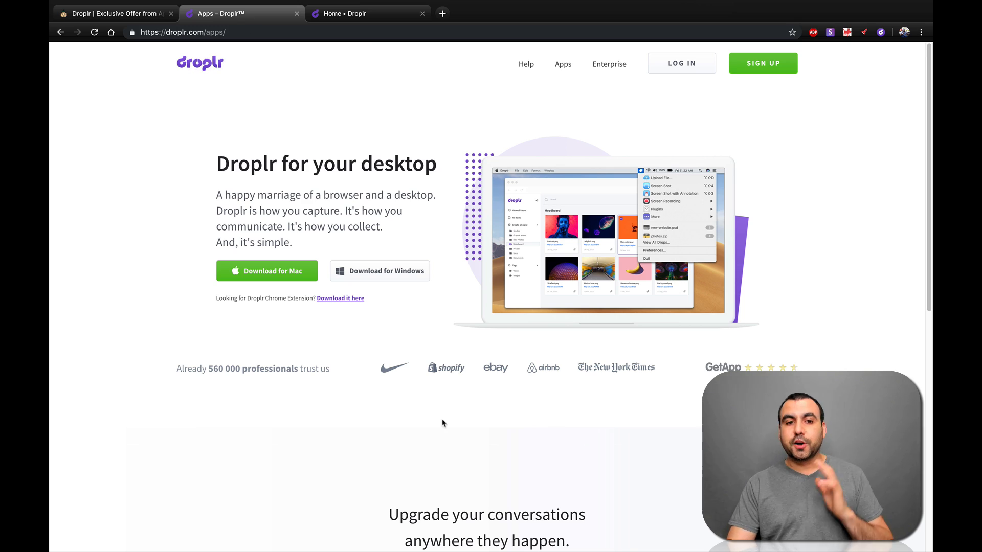
scroll(down, 3)
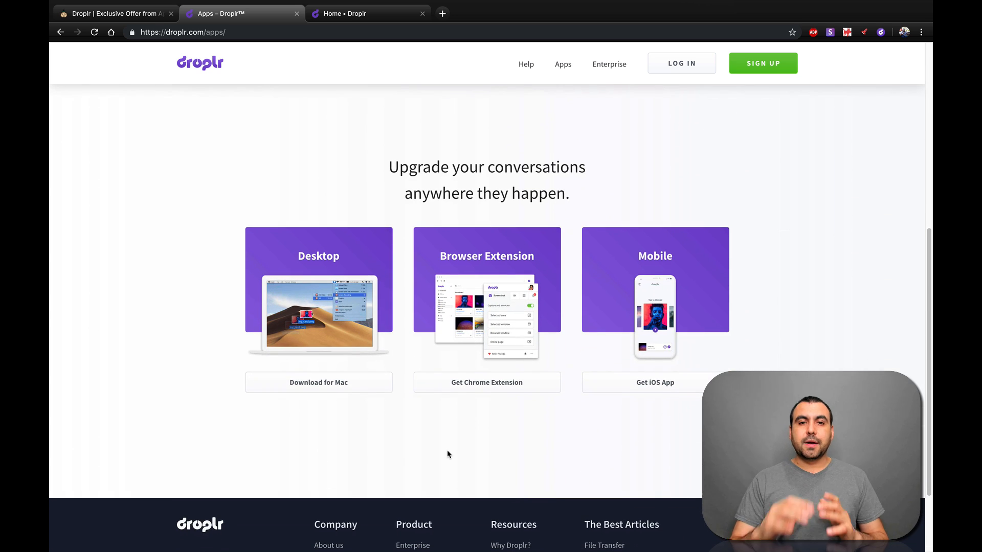
mouse_move(406, 451)
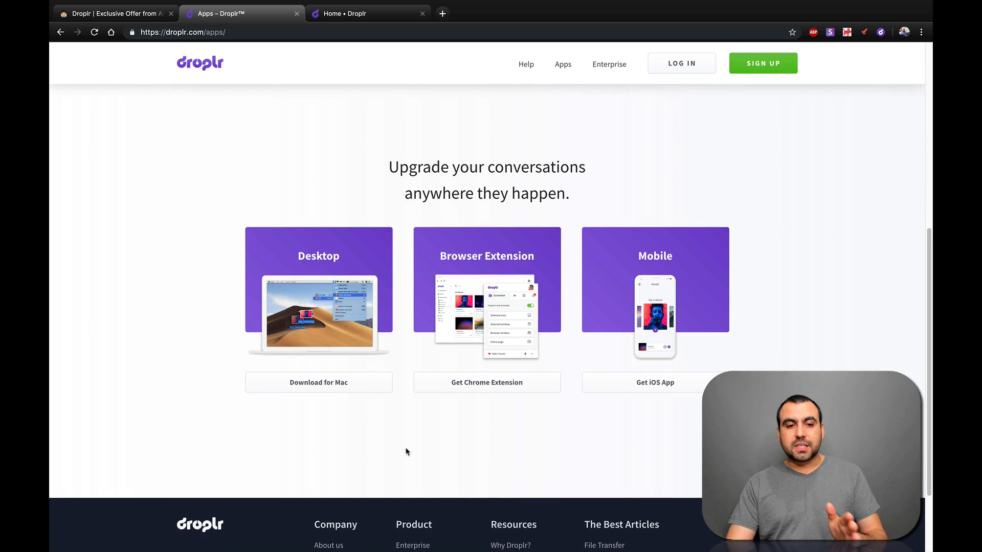
mouse_move(373, 438)
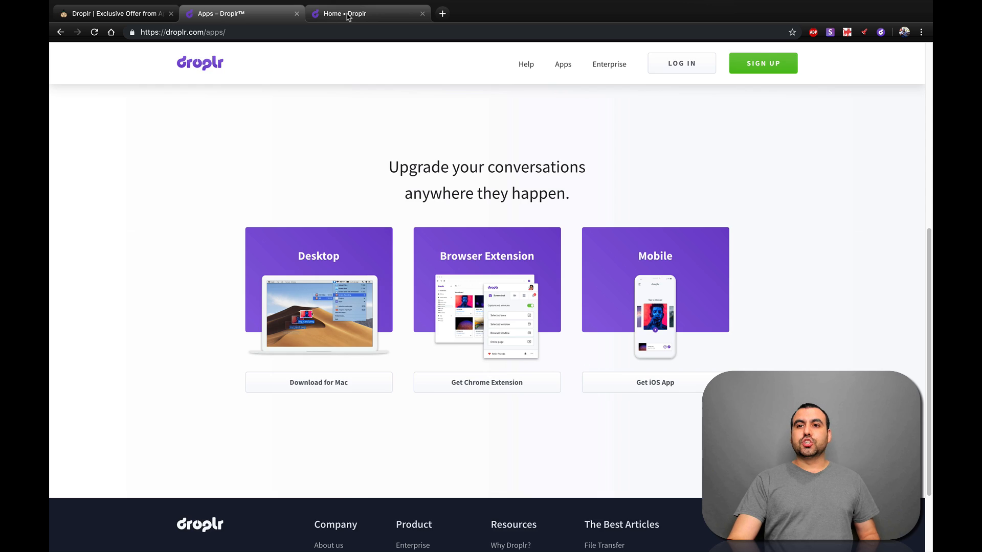
Step: Review the saved training drops in the Droplr My items dashboard, then open a blank tab
click(368, 13)
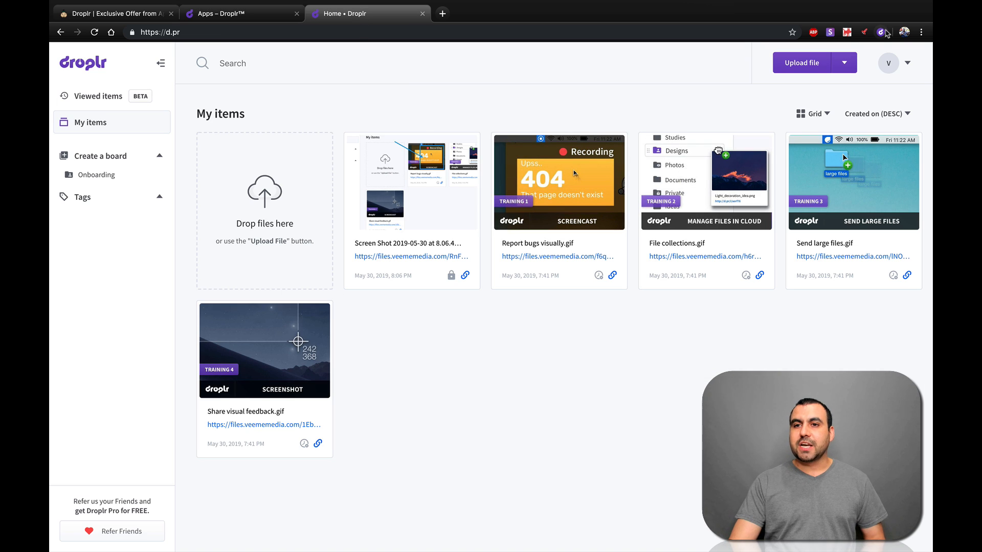
click(881, 32)
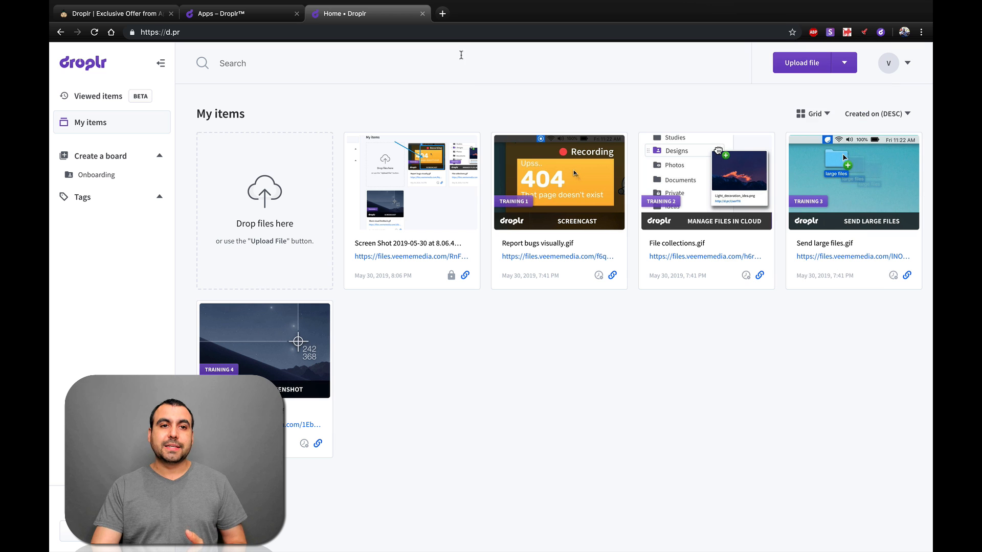
click(442, 13)
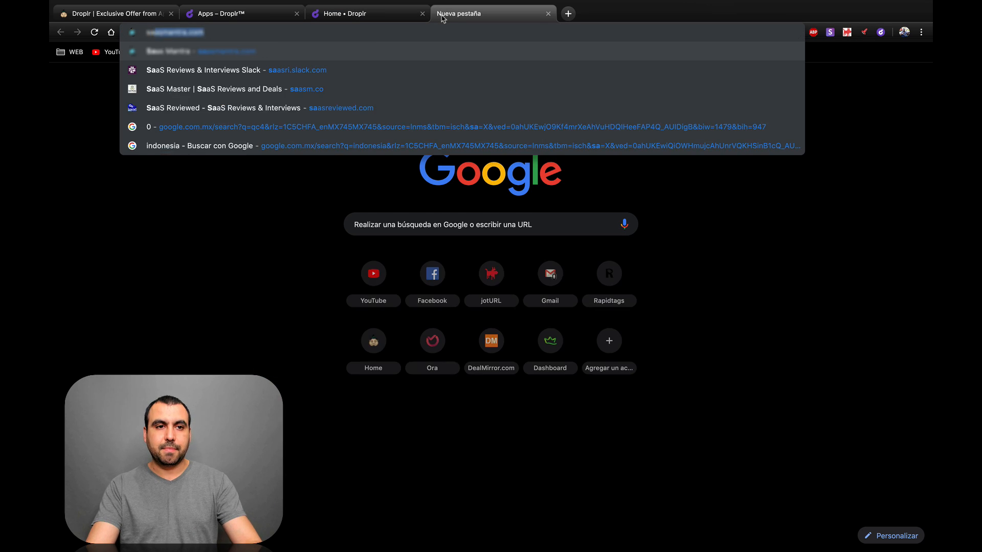
Step: Load saasm.co from the SaaS Master address bar suggestion
click(306, 89)
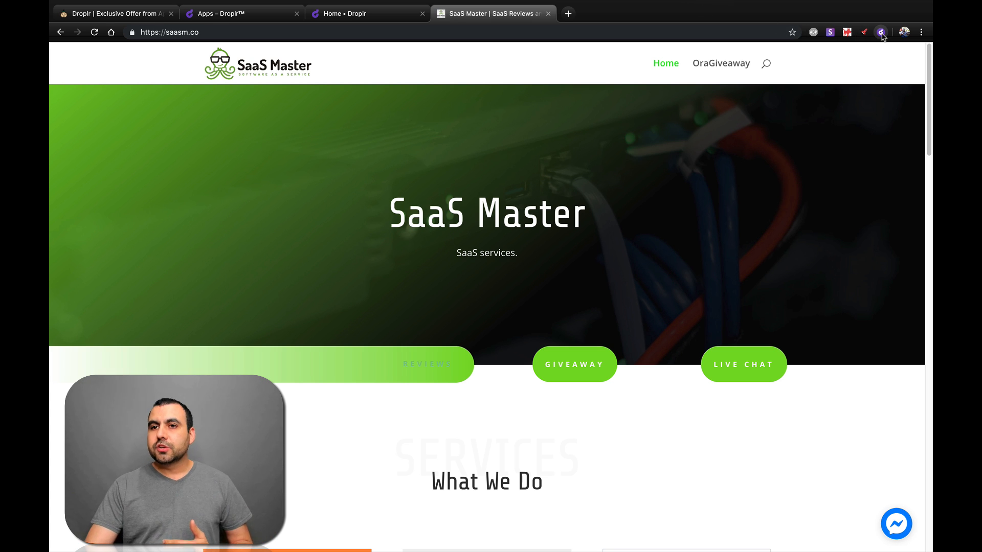
Step: Capture the SaaS Master hero section with the Droplr extension and open its uploaded drop page
click(881, 32)
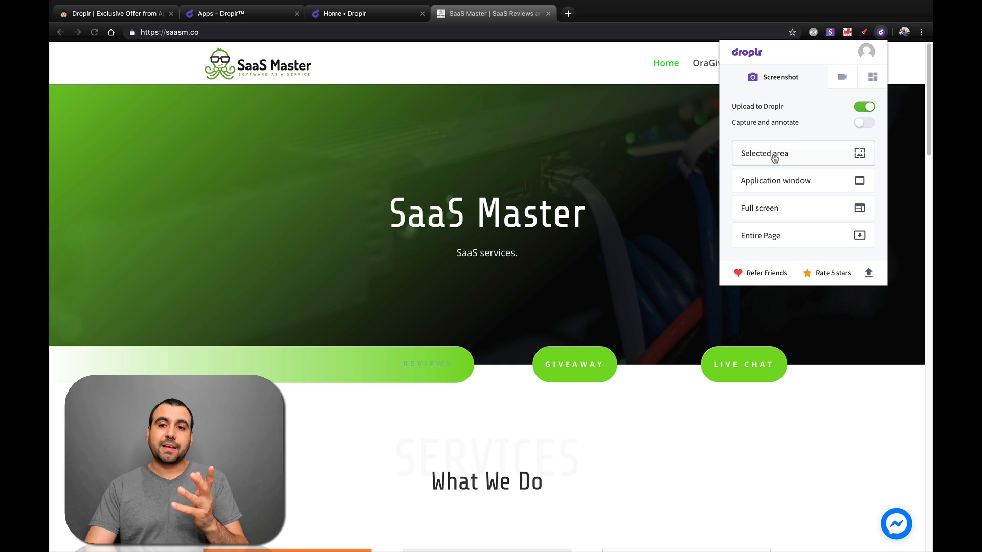
mouse_move(818, 209)
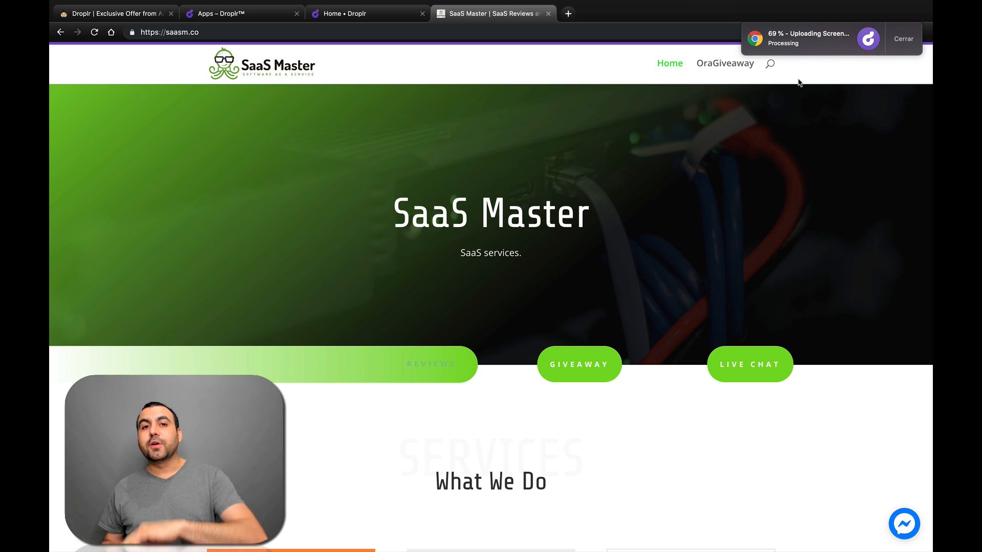
click(567, 14)
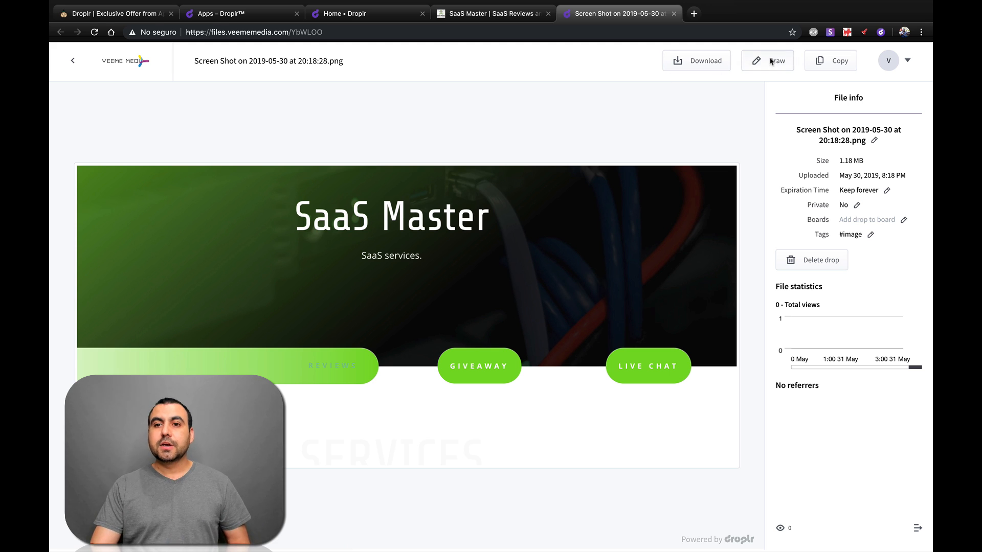
Step: Annotate the screenshot with an arrow, a box around GIVEAWAY and a 'remove' label, then save
click(766, 60)
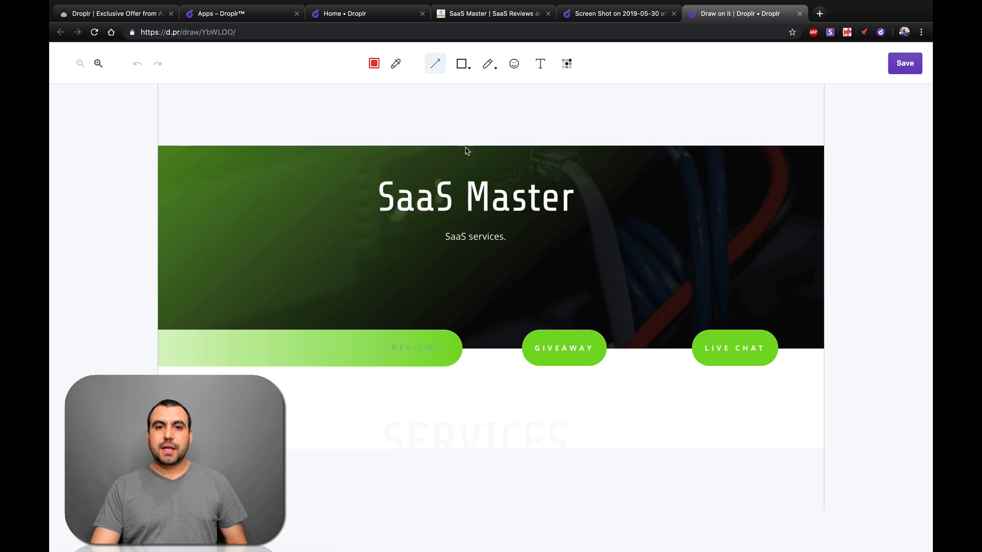
drag(427, 240, 551, 348)
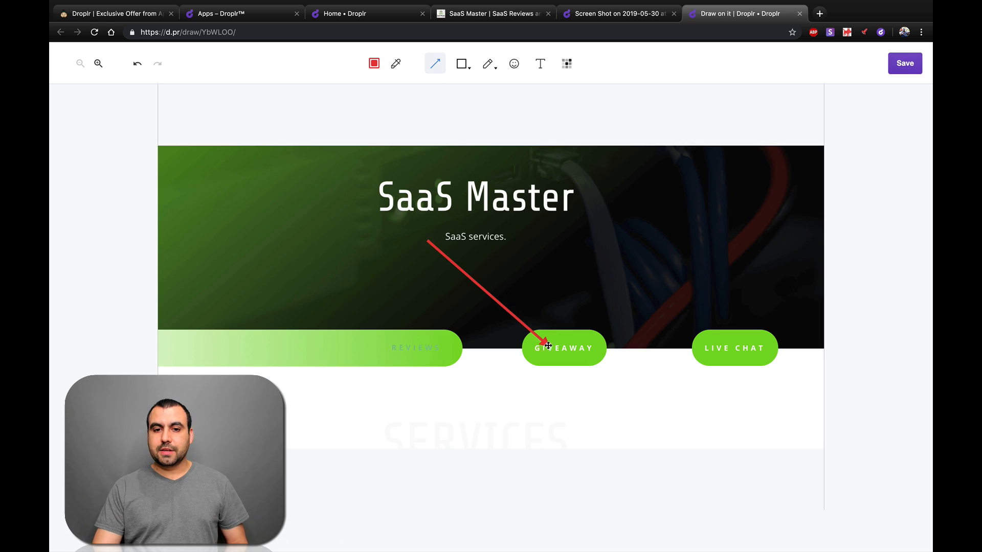
click(463, 63)
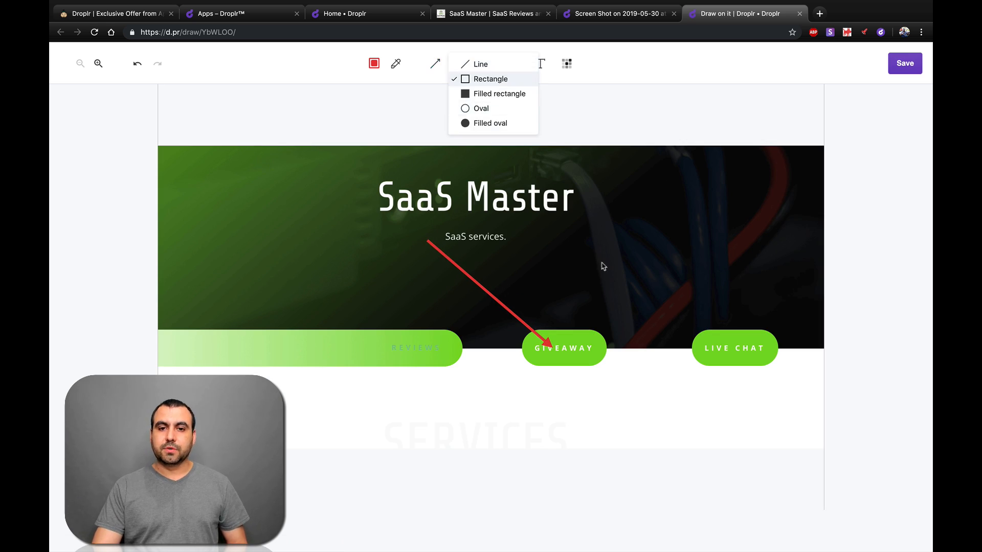
click(490, 78)
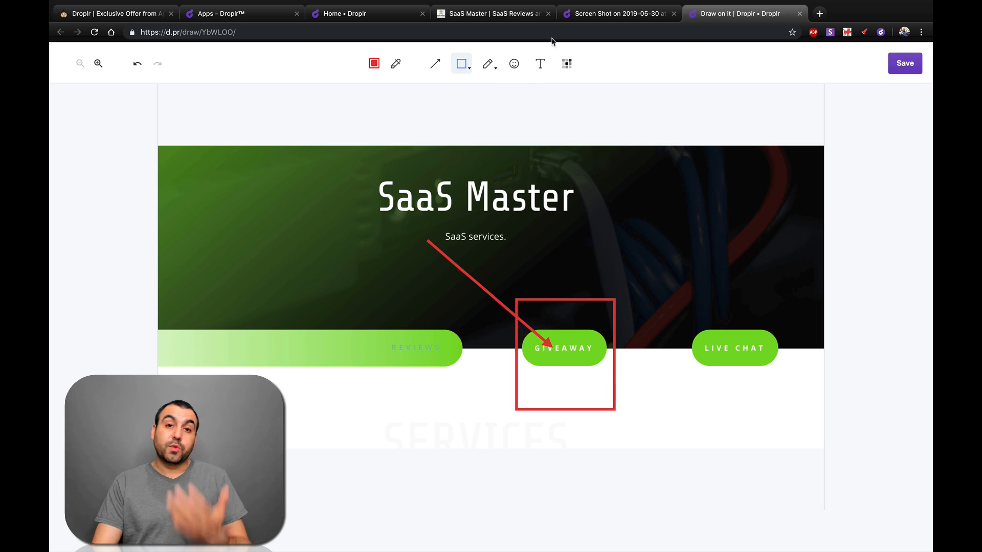
click(539, 63)
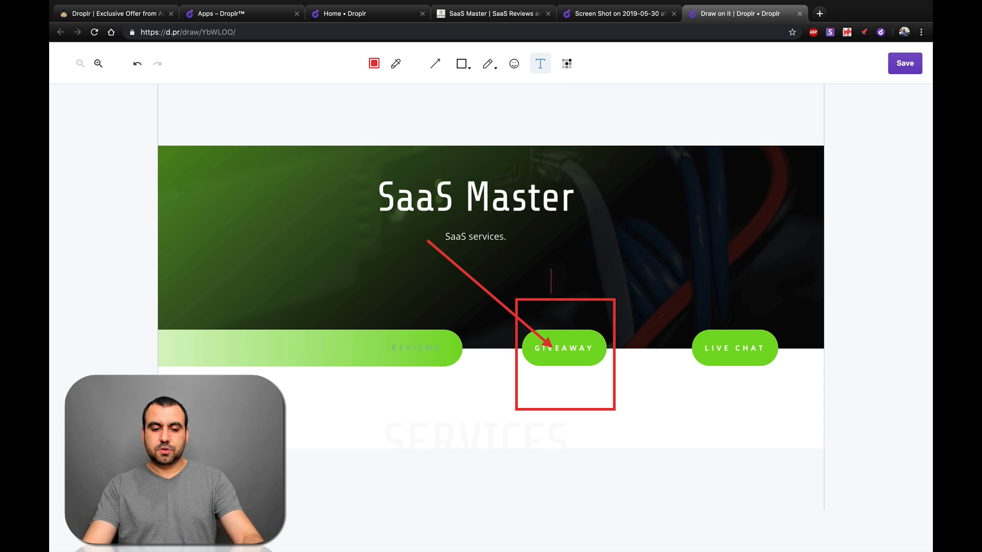
text(remove)
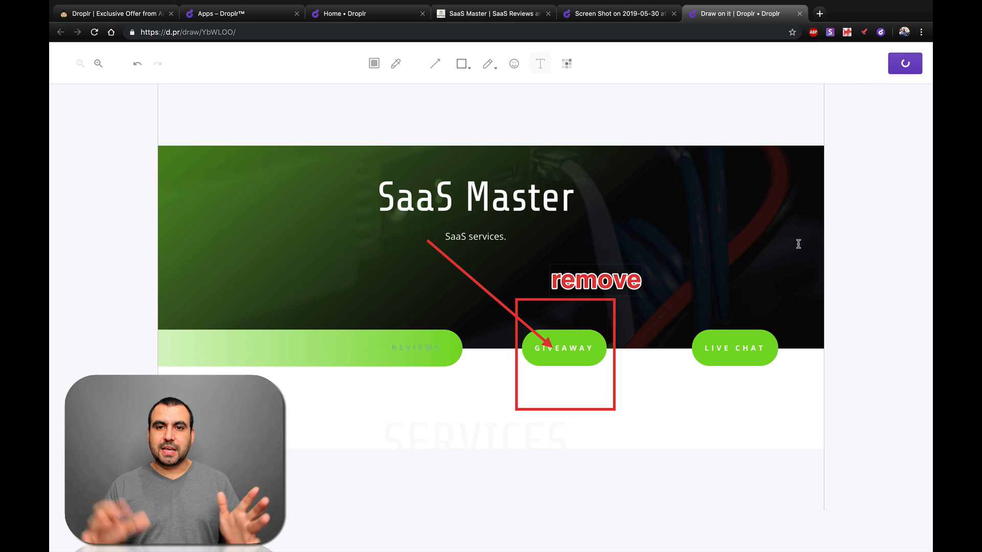
click(904, 63)
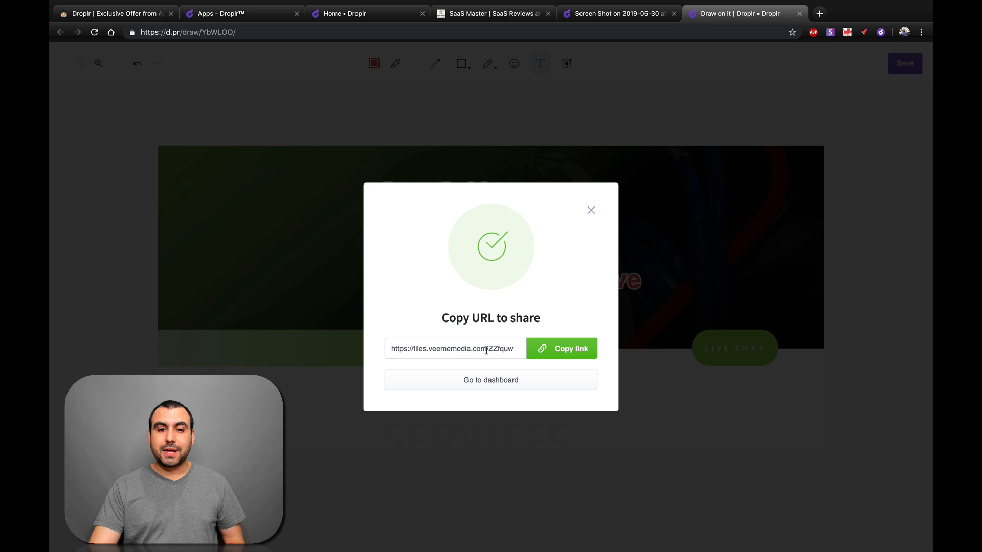
Step: Highlight the custom domain in the share URL and close the Draw on it tab
double_click(438, 348)
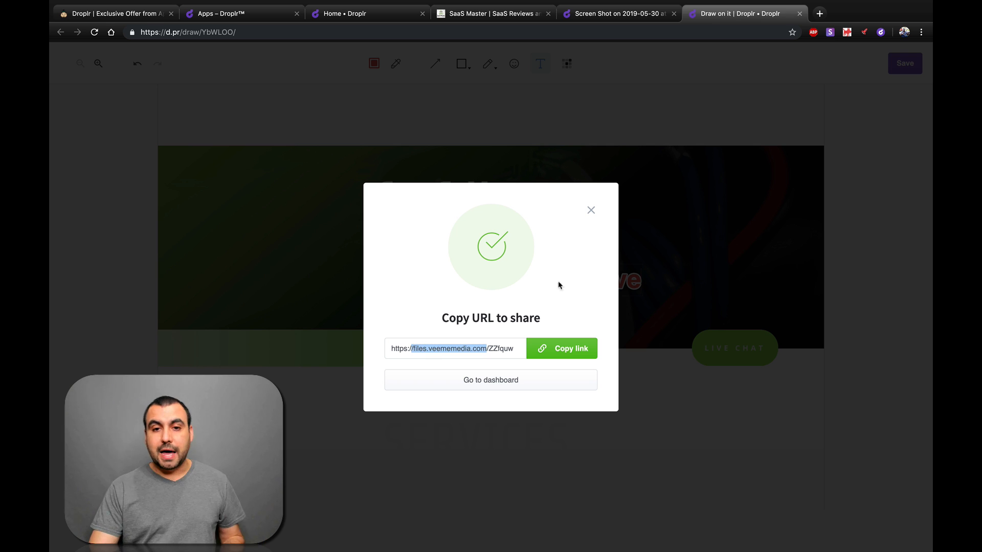
click(591, 209)
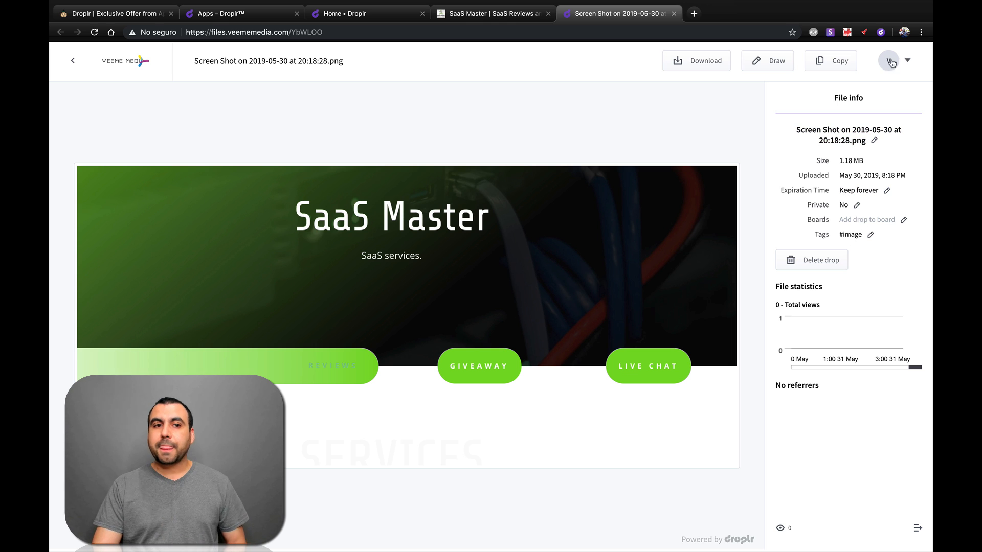
Step: Open Settings > Team and scroll to the files.veememedia.com custom domain with SSL enabled
click(887, 60)
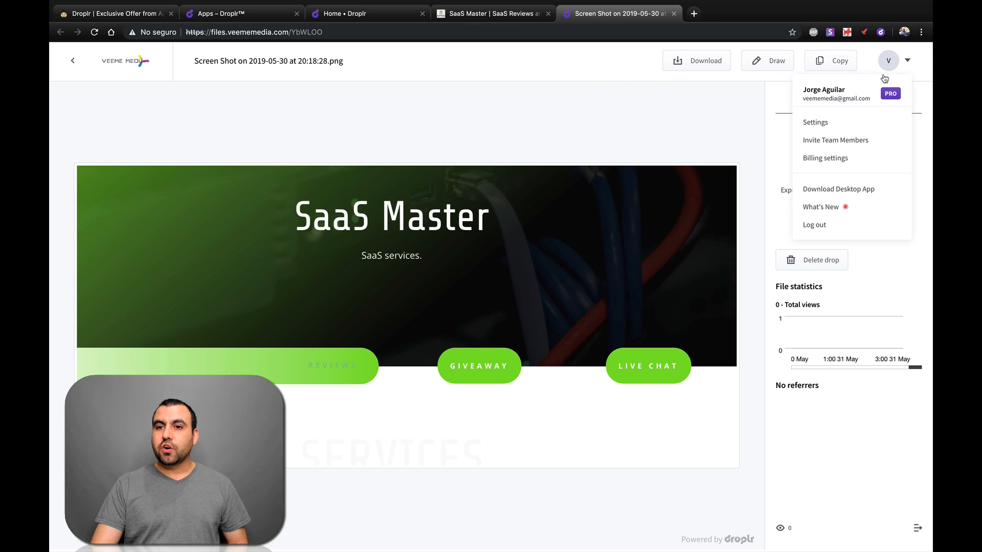
click(814, 122)
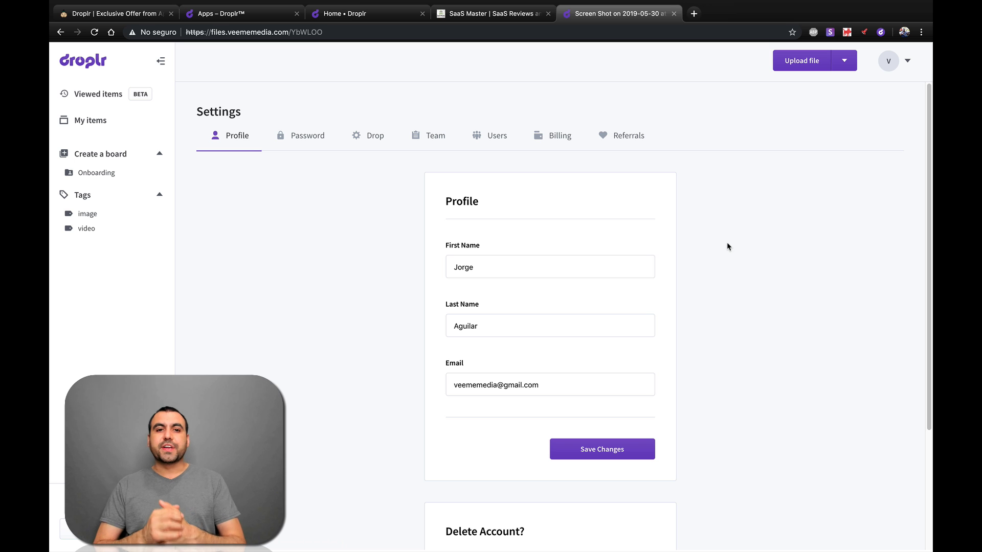
mouse_move(569, 220)
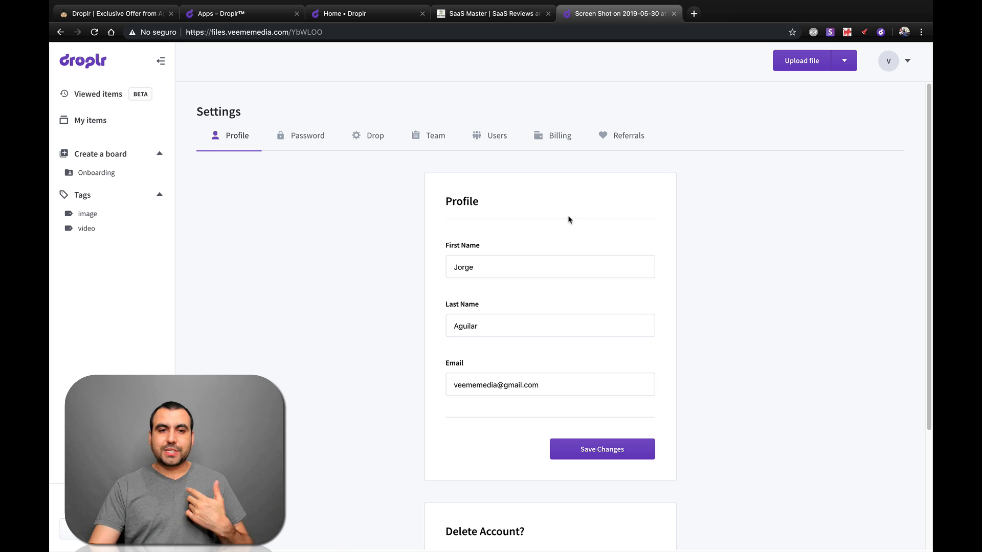
click(435, 135)
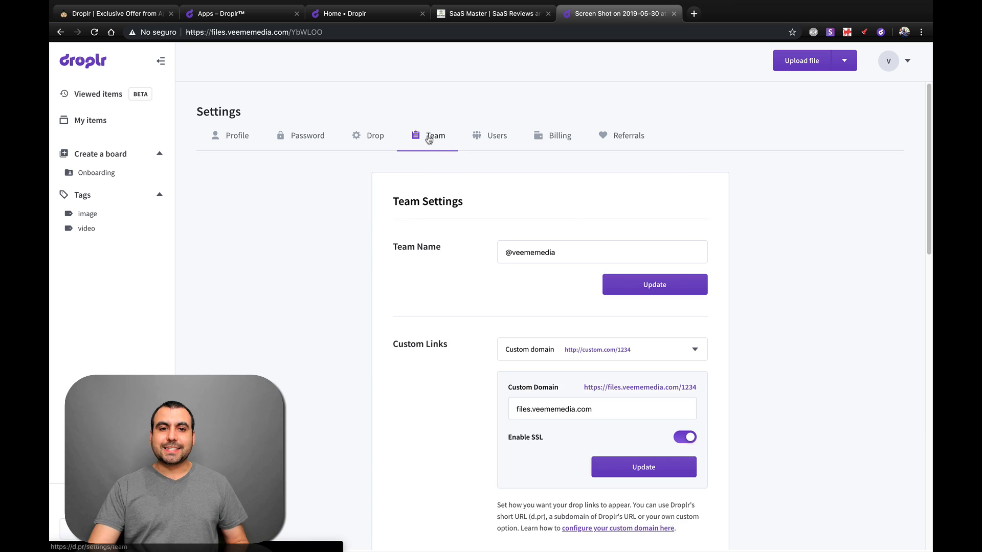
scroll(down, 3)
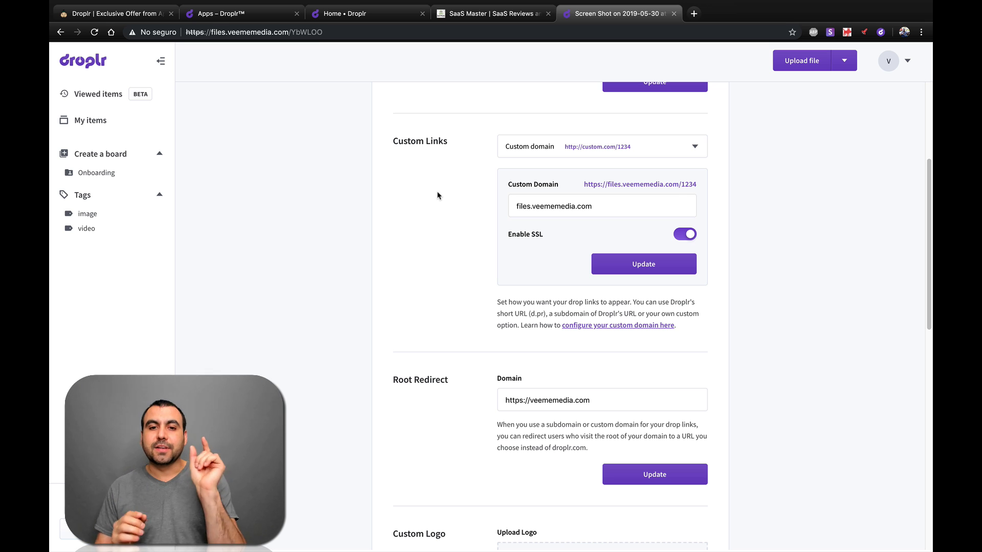
mouse_move(494, 240)
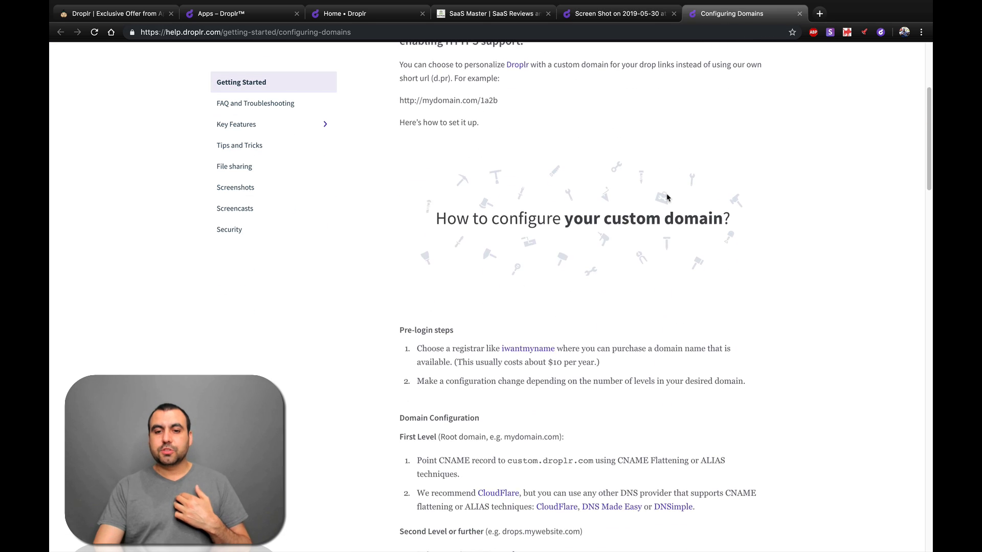
scroll(down, 3)
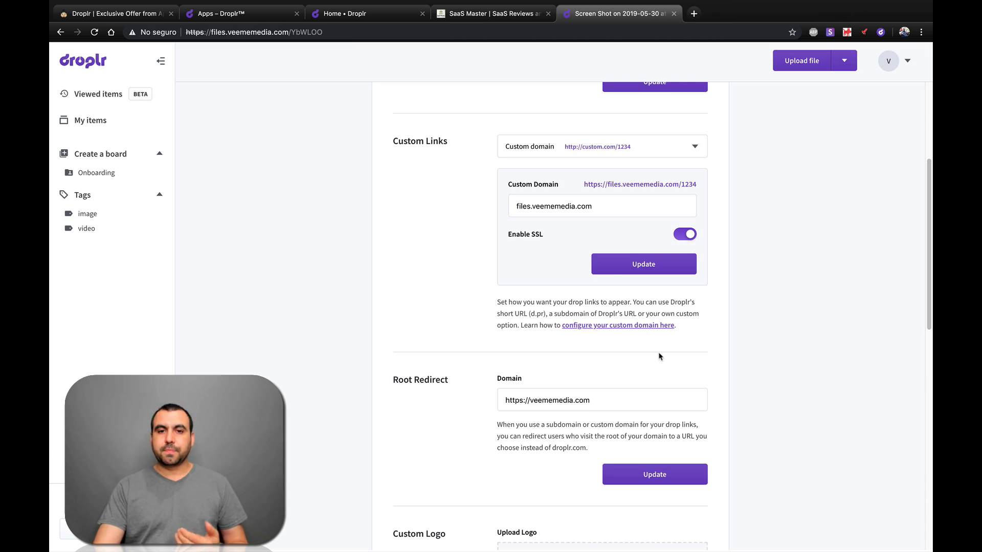
Step: Review the Root Redirect setting and pick the dark Drop Theme for shared drops
scroll(down, 3)
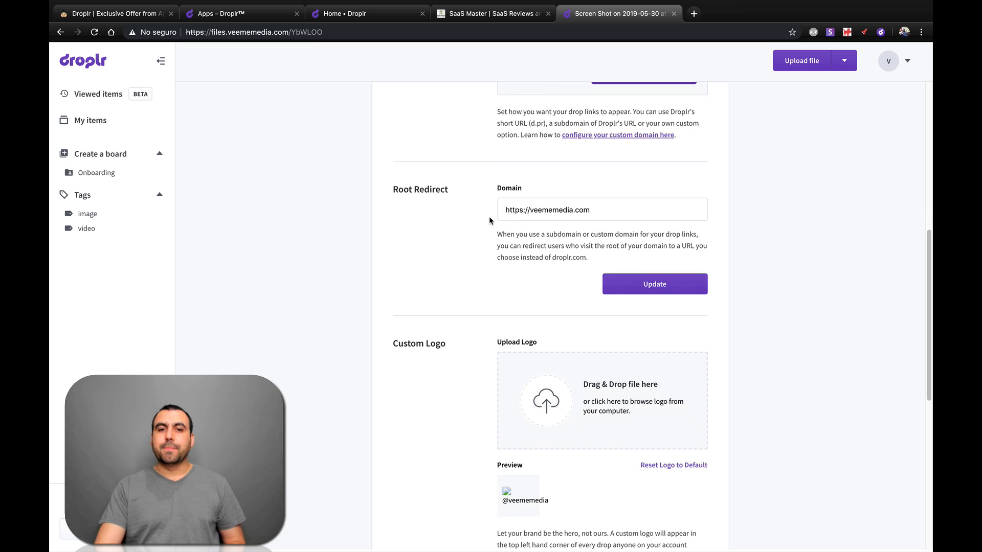
click(523, 209)
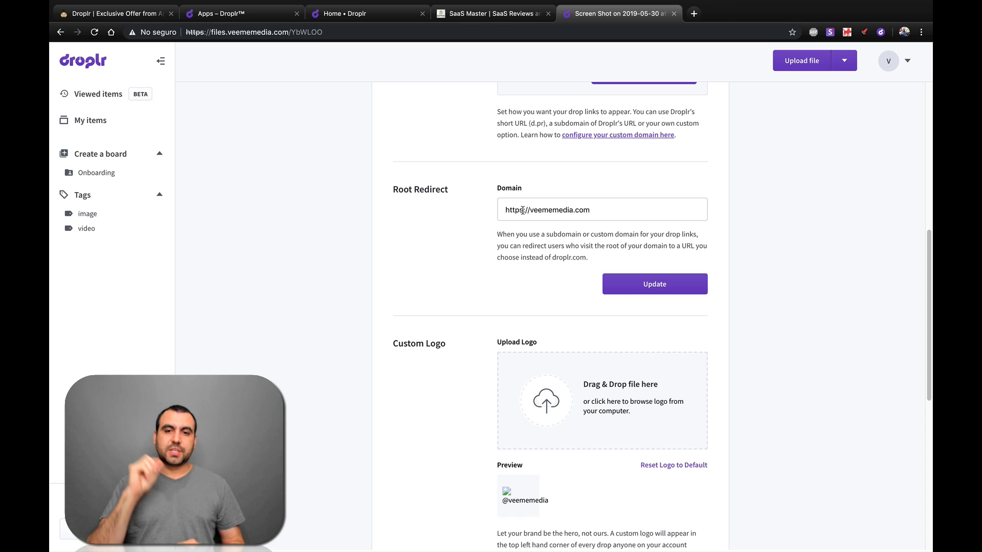
scroll(down, 3)
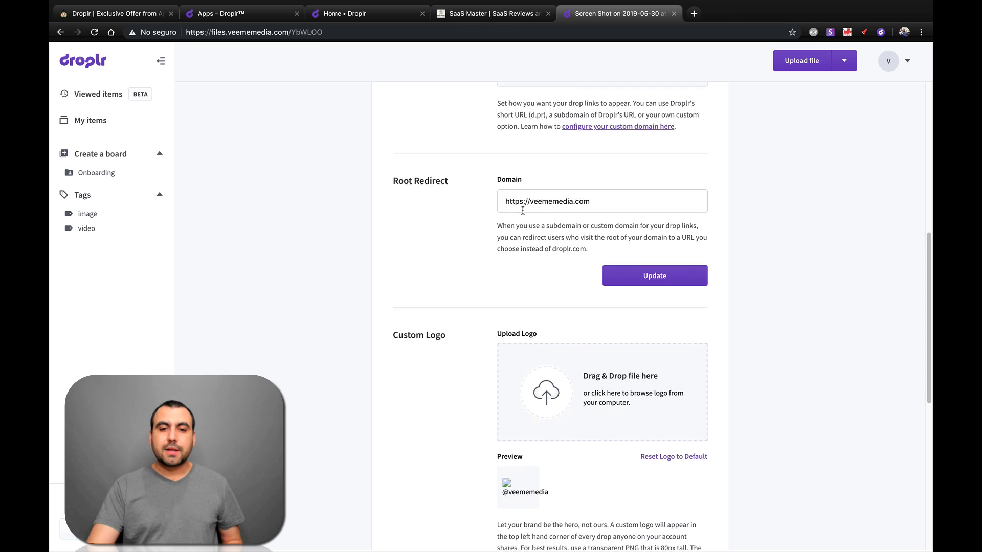
scroll(down, 3)
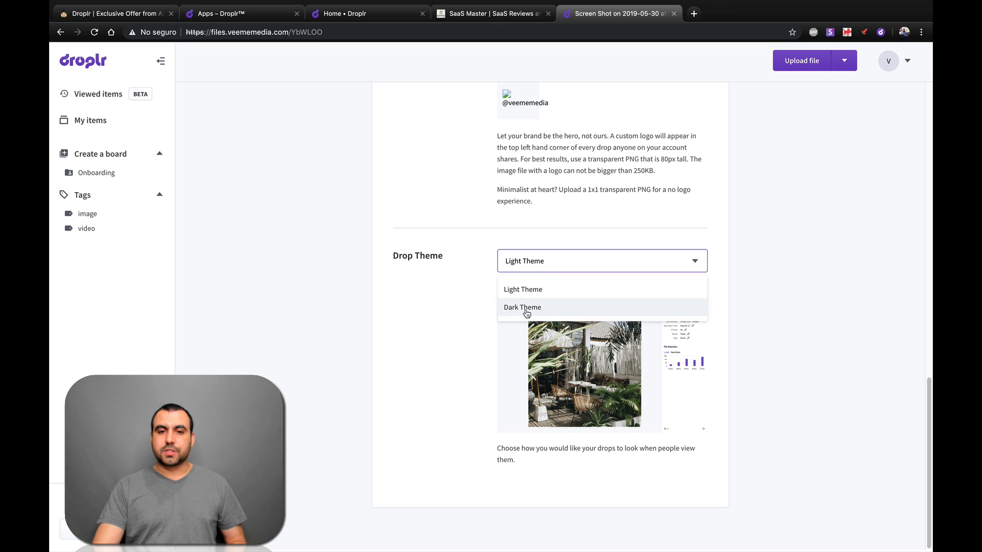
click(522, 307)
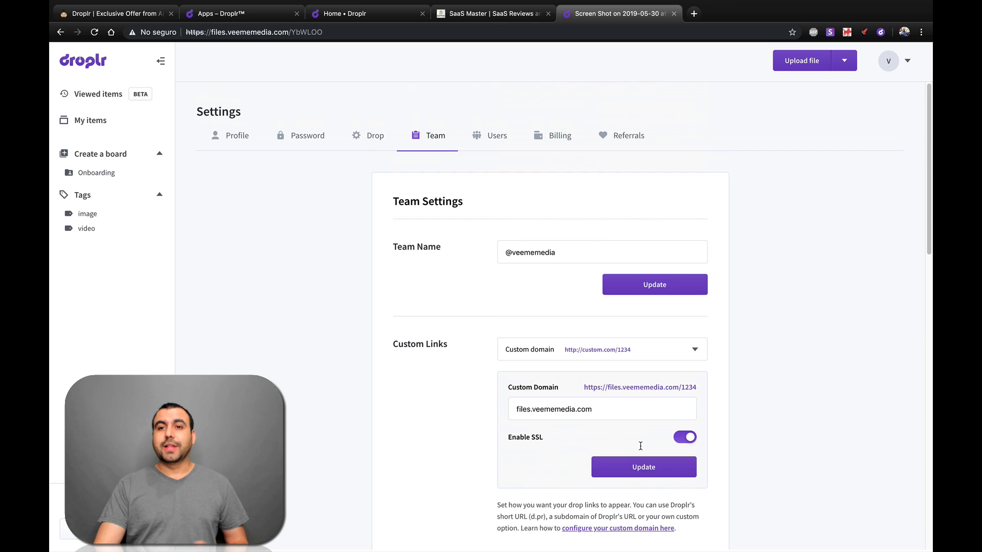
Step: Copy the Annotation on 2019-4-4.png link from My items and open an incognito window
click(89, 120)
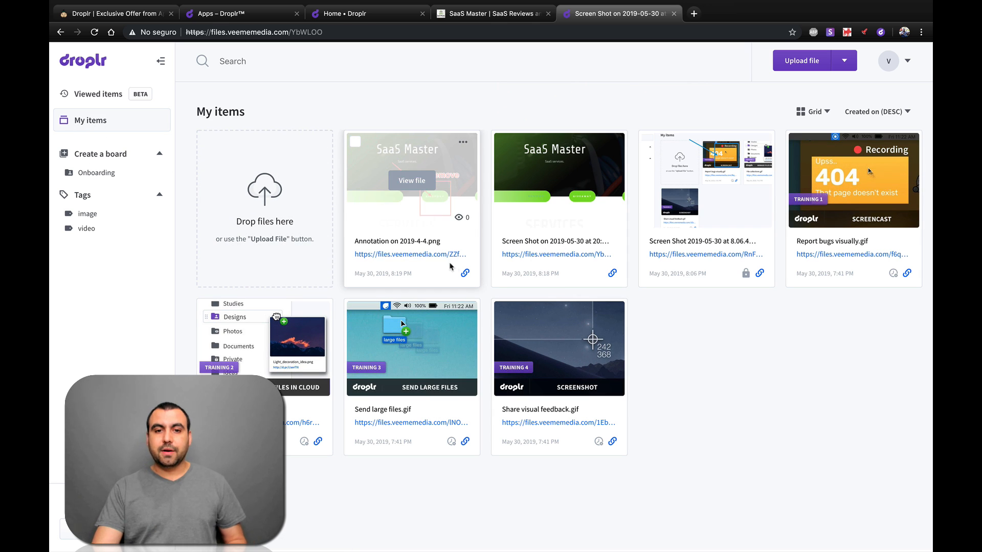
click(464, 274)
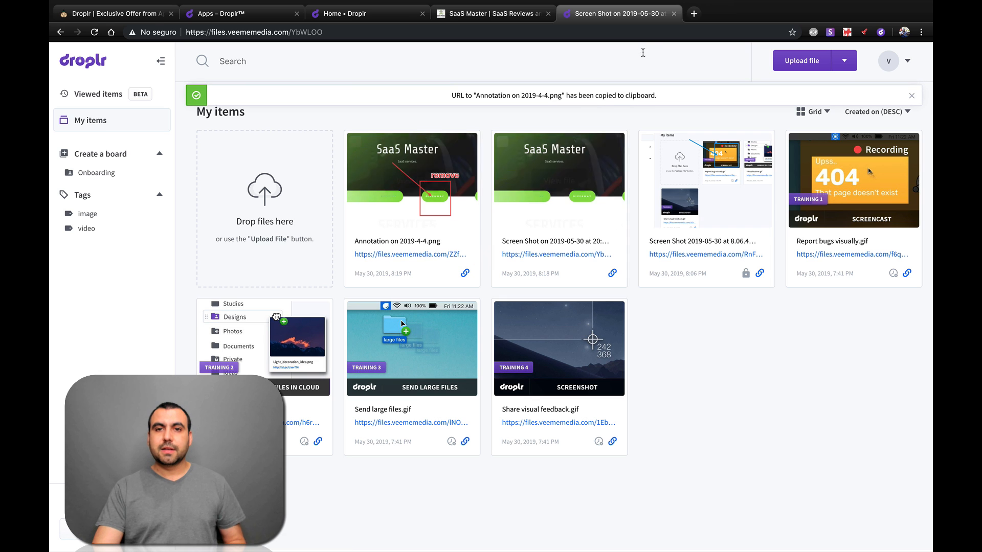
click(921, 31)
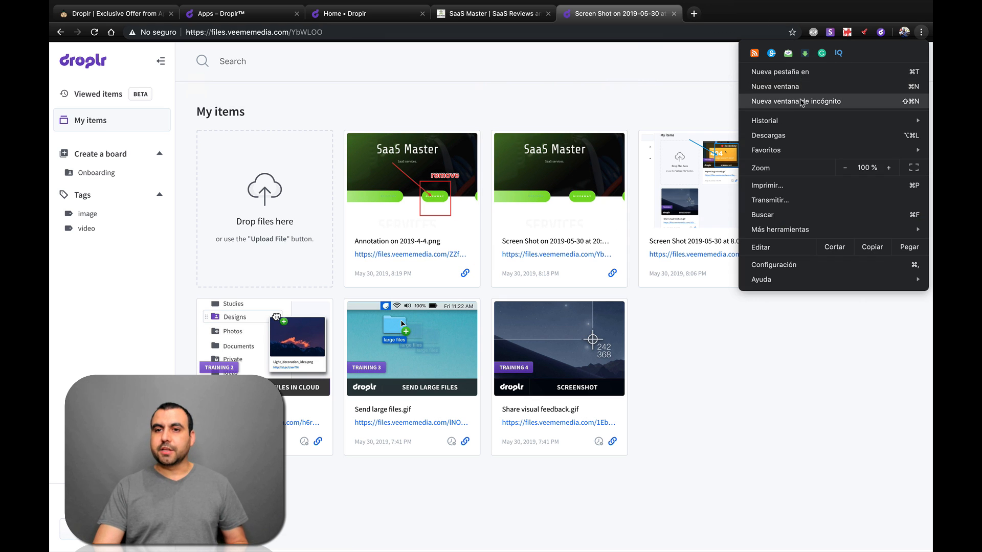
click(796, 101)
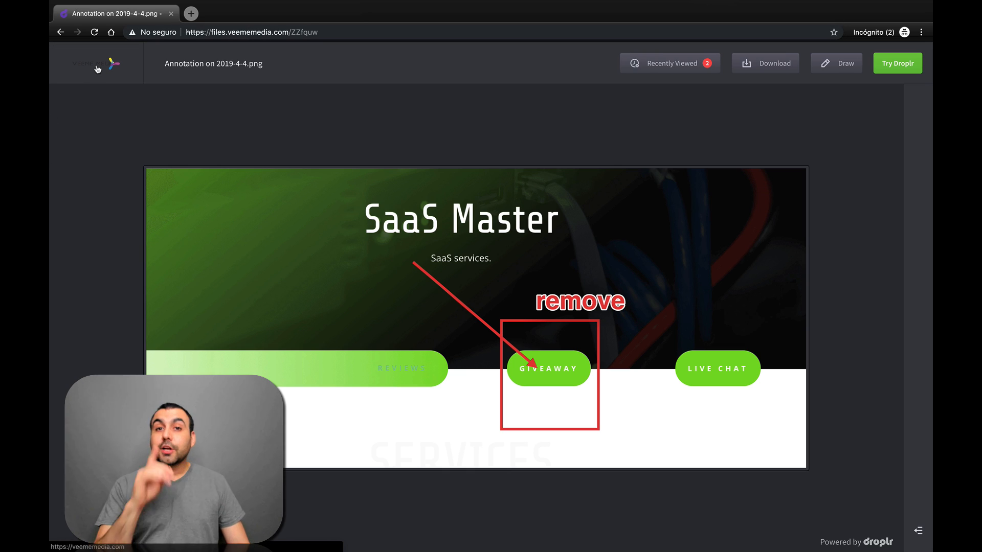
mouse_move(98, 66)
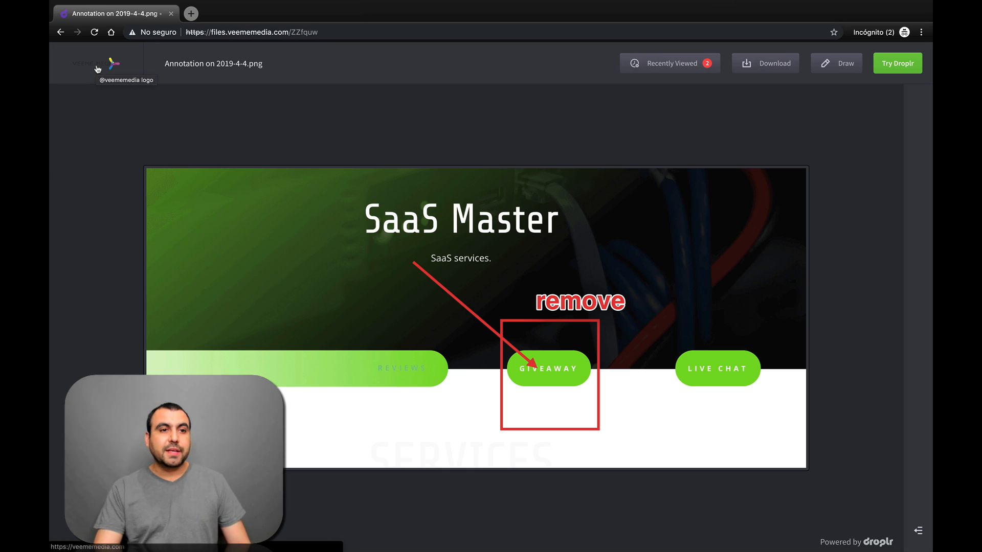
mouse_move(102, 109)
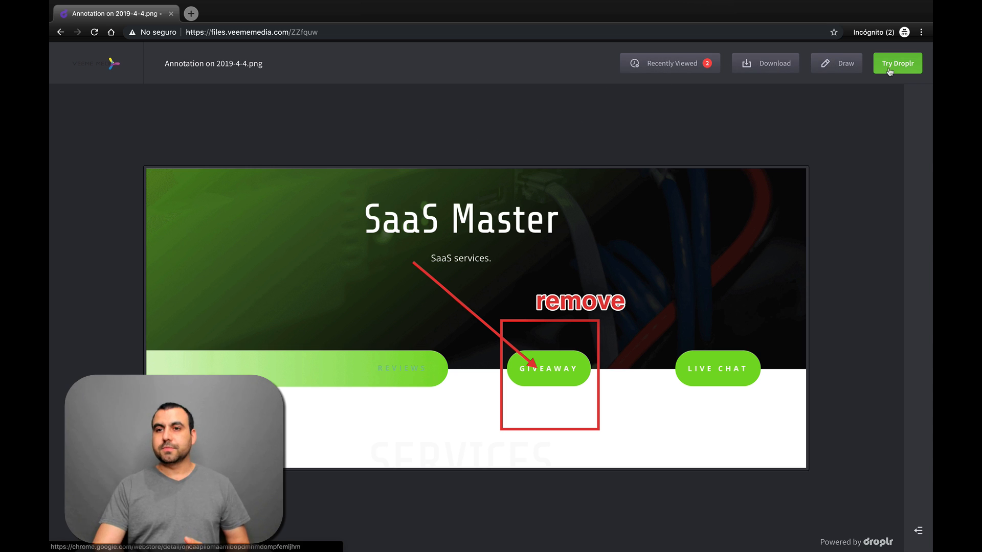
mouse_move(877, 313)
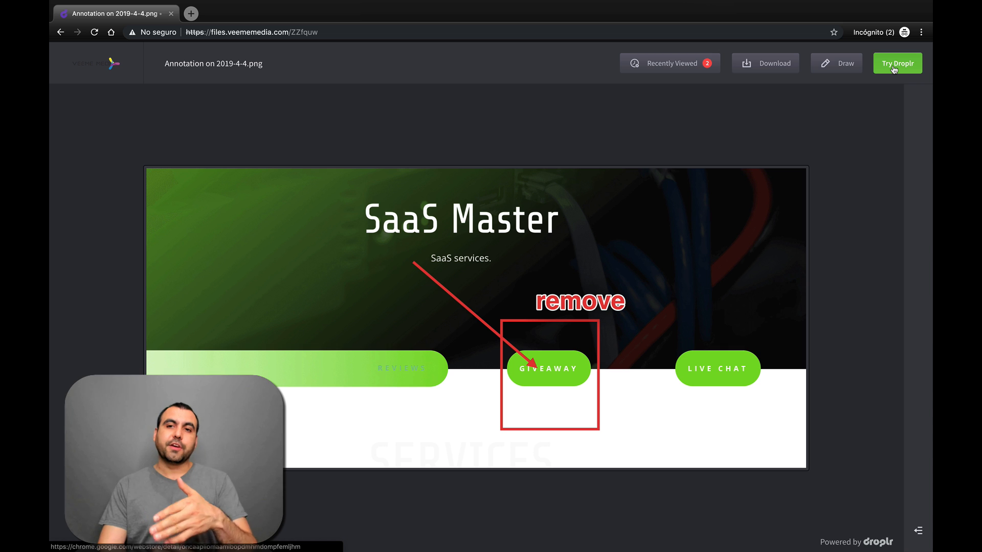
Step: Open the Droplr extension on its Screencast tab with upload to Droplr turned on
click(896, 63)
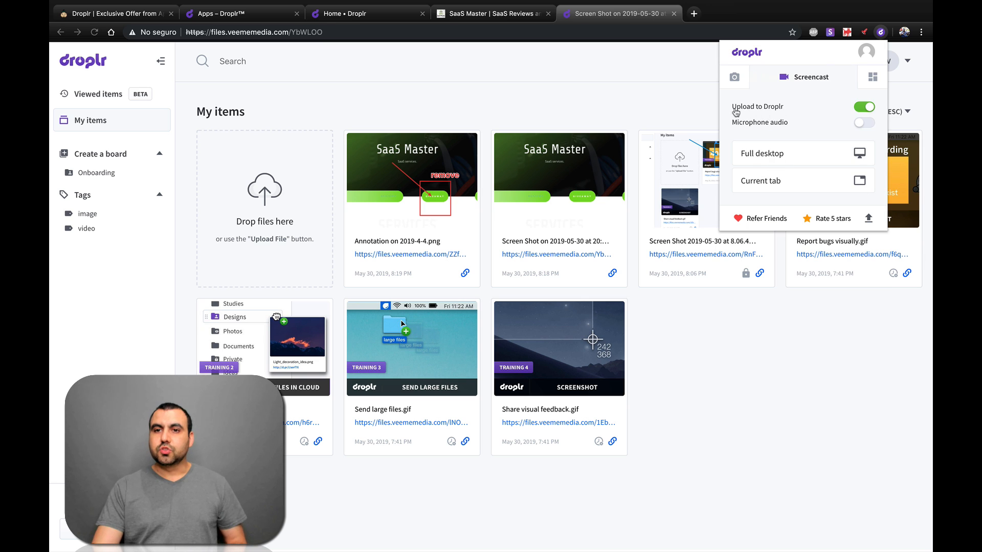
Step: Turn off the extension's Upload to Droplr screencast option and dismiss the popup
click(864, 106)
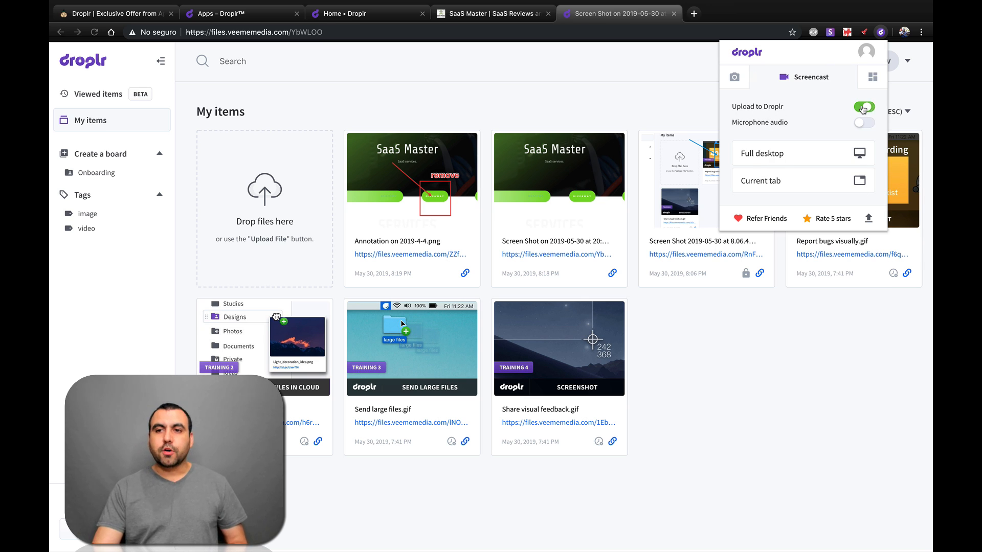
click(863, 106)
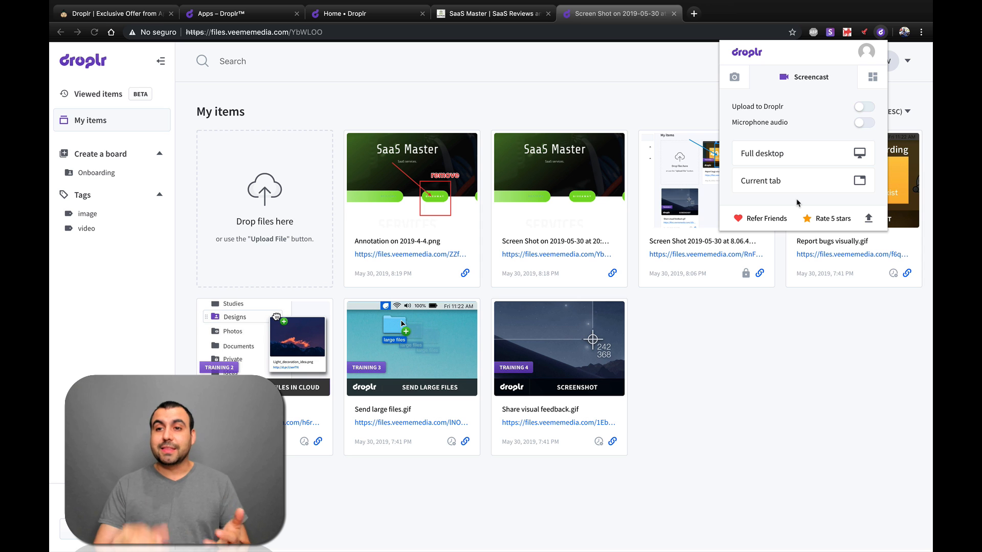
click(871, 77)
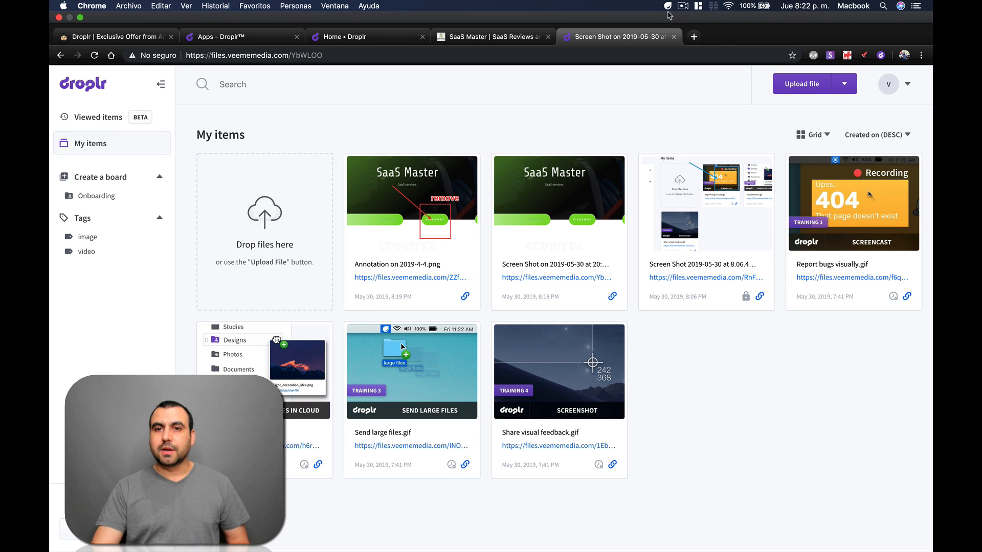
Step: Review the Mac menu-bar capture options, then return to the AppSumo Droplr deal page
click(666, 5)
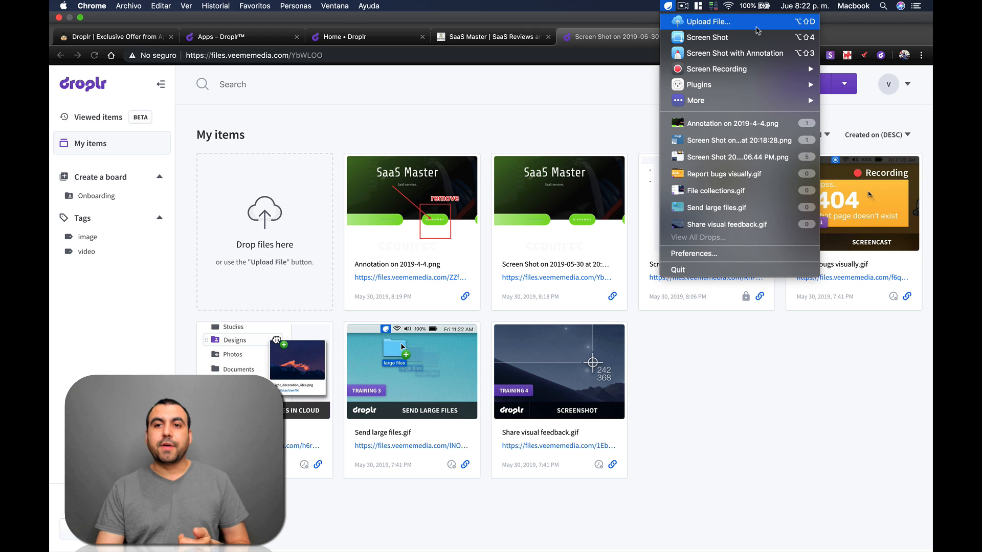
mouse_move(737, 53)
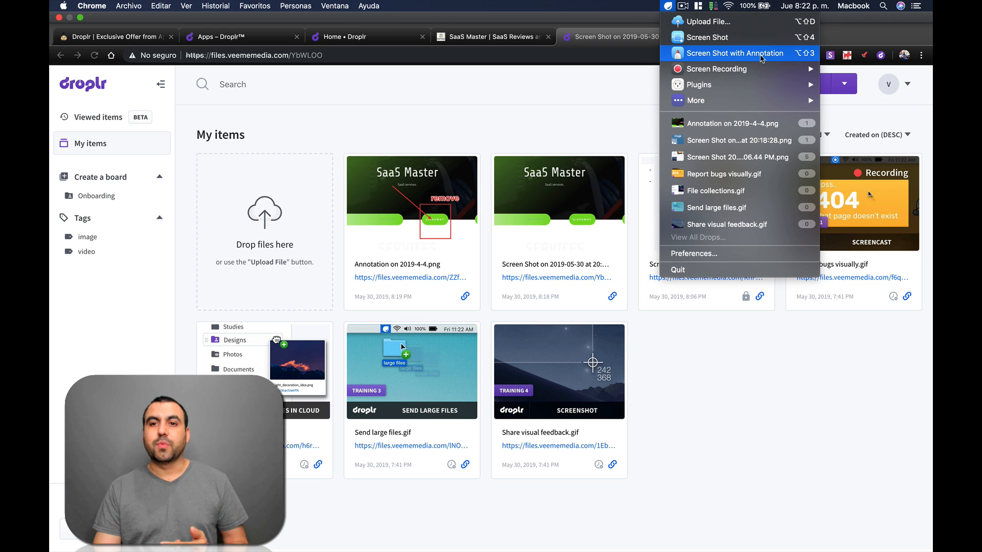
mouse_move(714, 69)
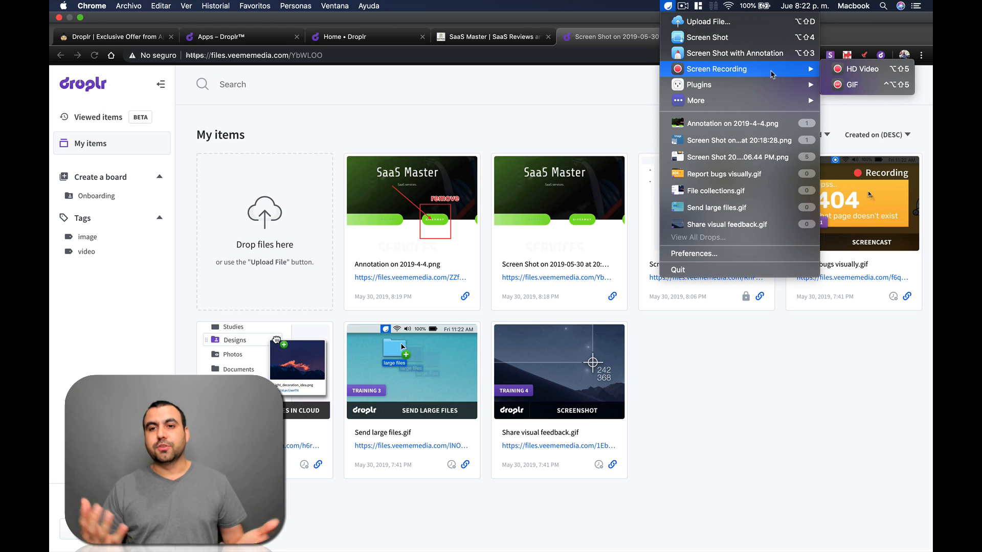
mouse_move(858, 84)
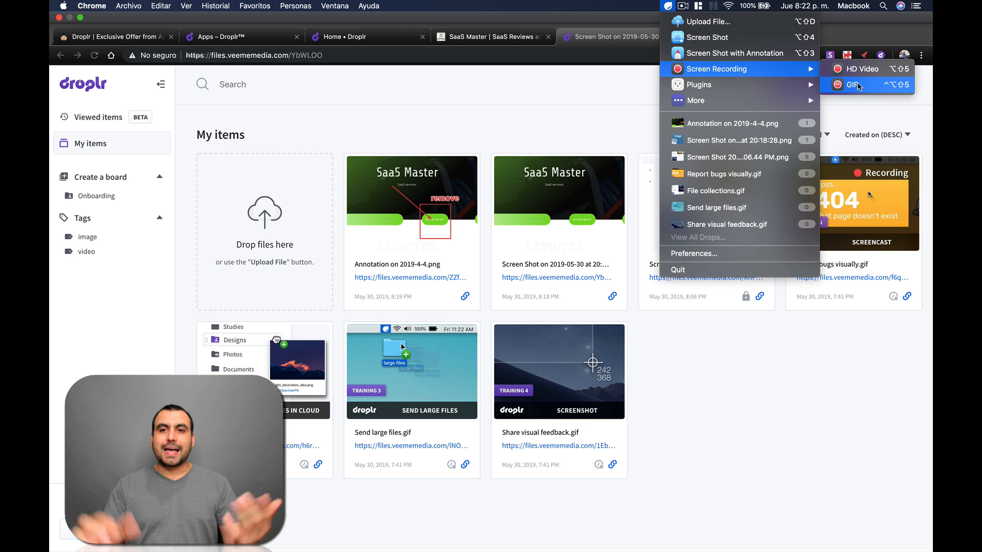
mouse_move(698, 84)
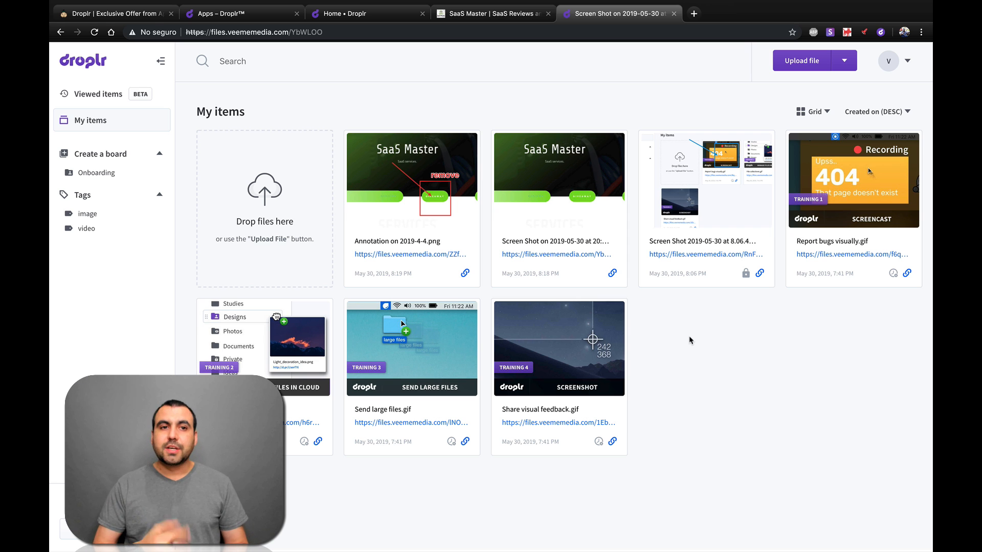
click(116, 13)
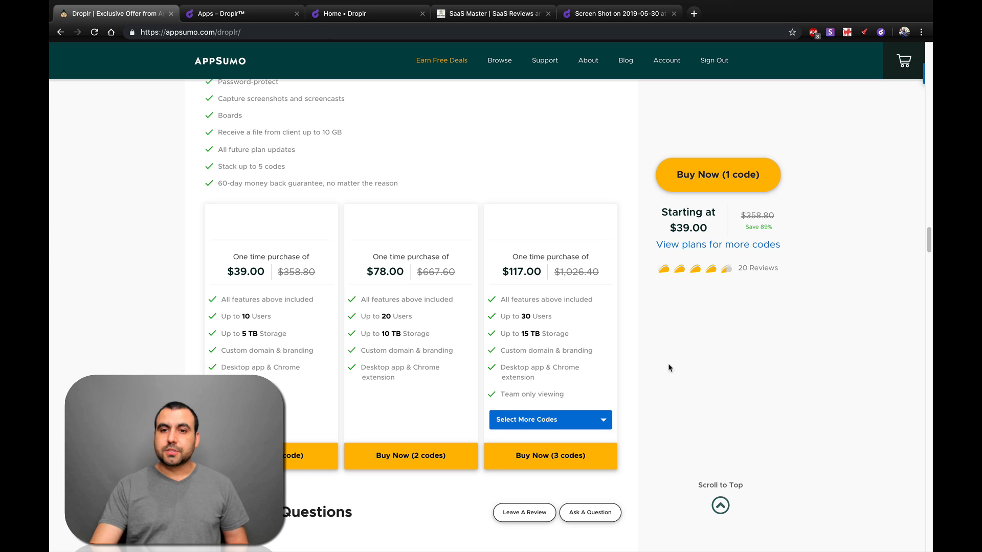